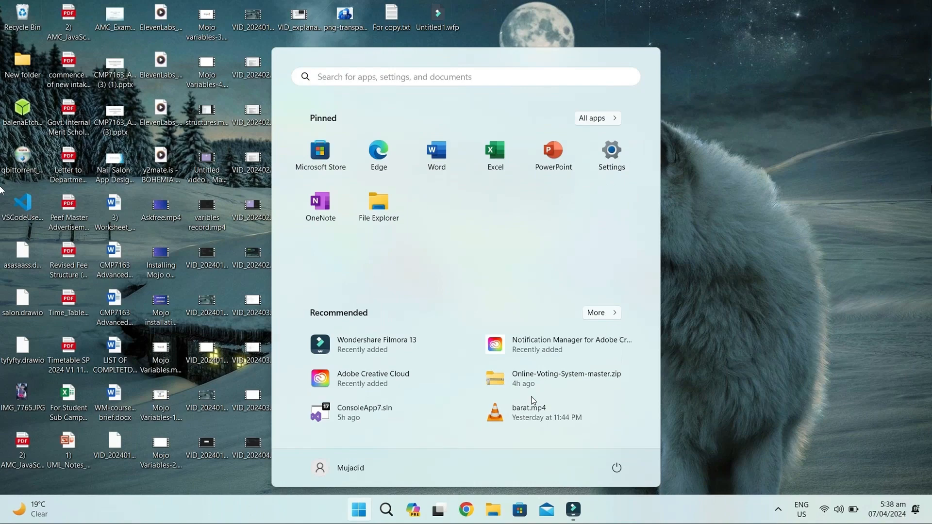
# Search the Start menu for 'ubunt' and launch the Ubuntu app.
pyautogui.write('ubunt')
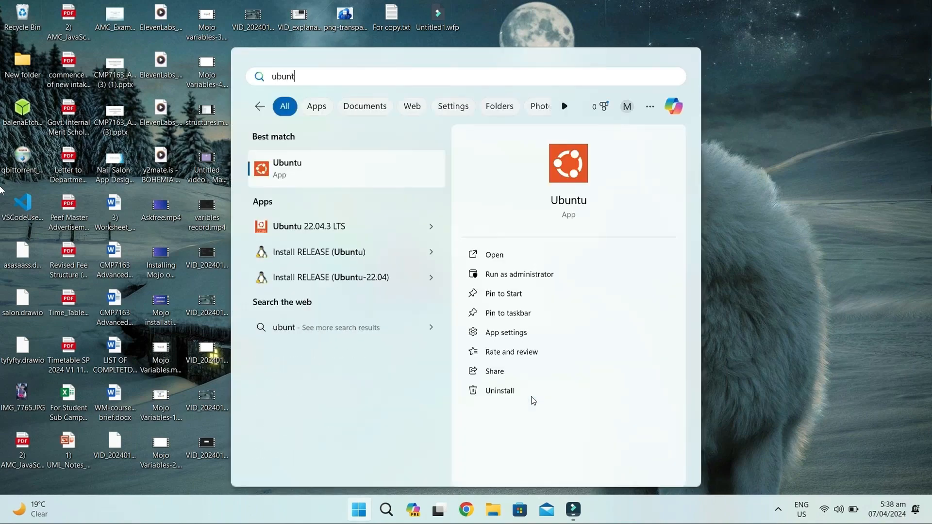
pyautogui.press('Escape')
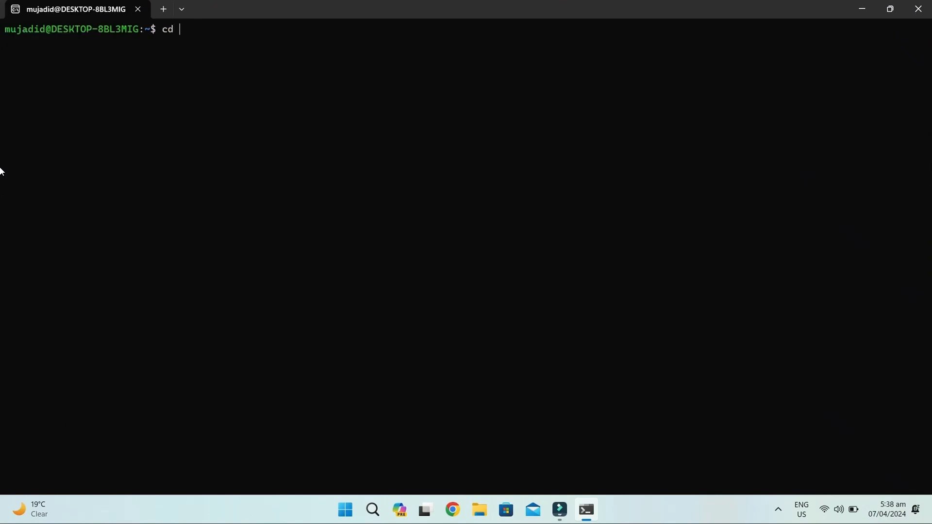
# Change into the Mojo directory and run 'code .' to open it in VS Code.
pyautogui.write('Mojo')
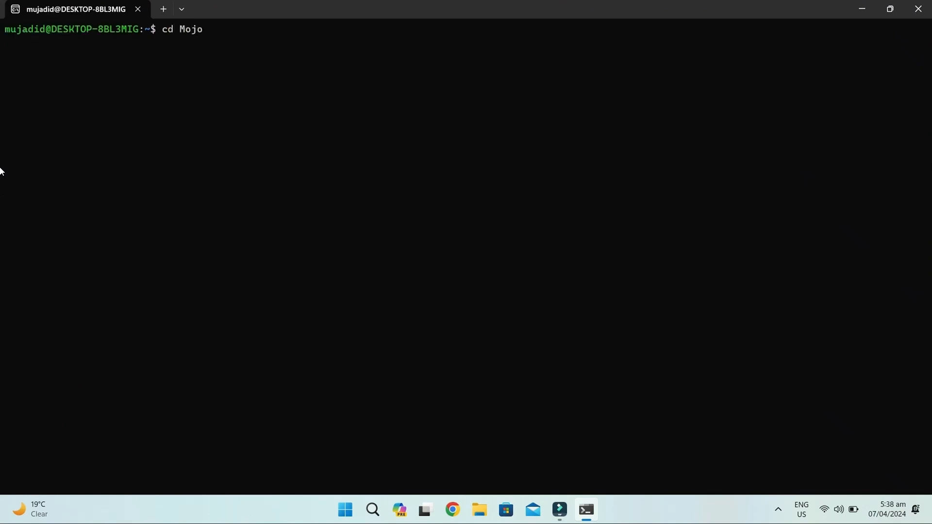
pyautogui.press('Return')
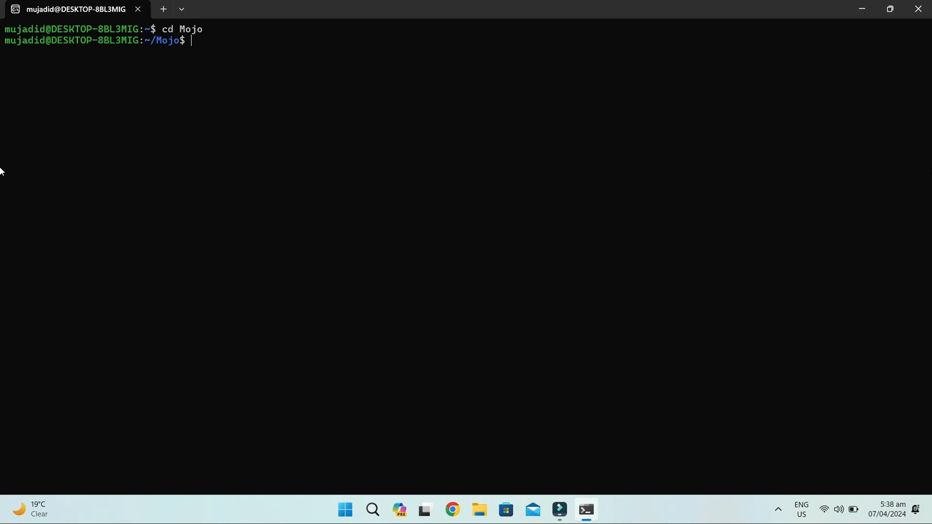
pyautogui.write('code .')
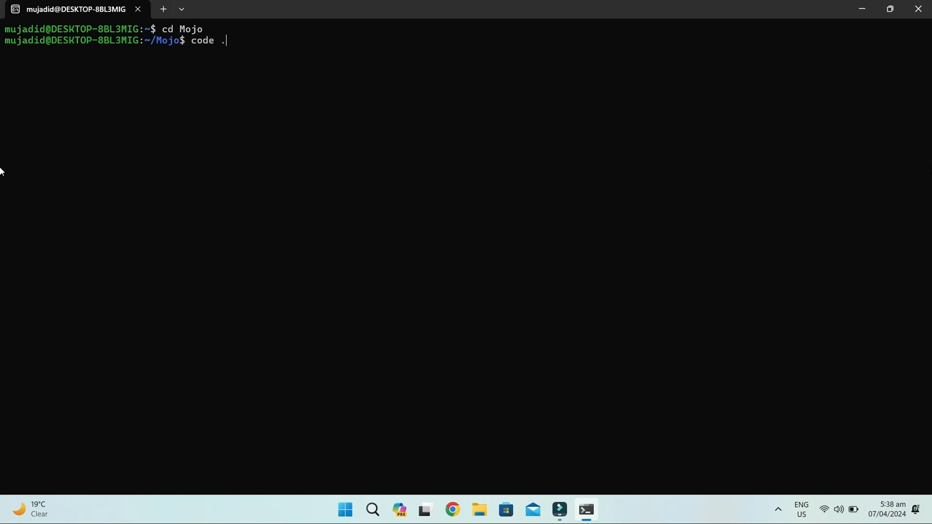
pyautogui.press('Return')
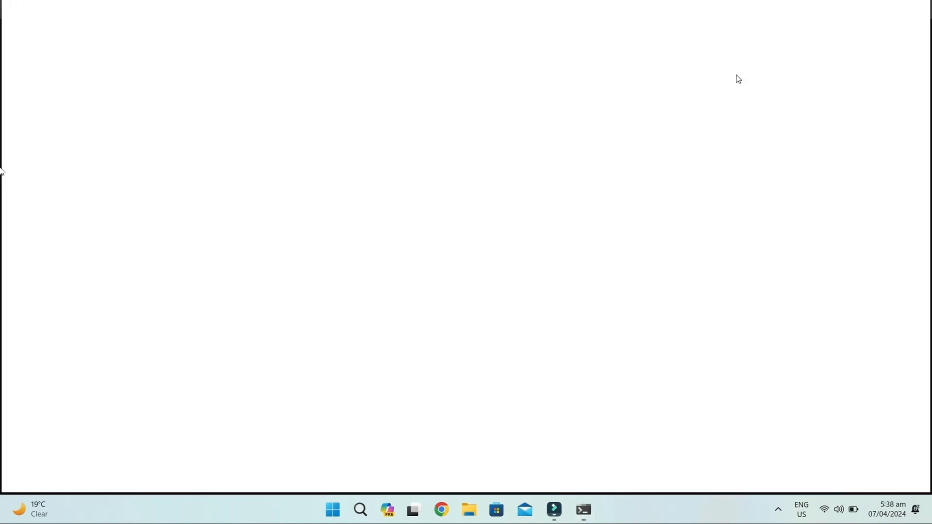
# Create a new file named struct.mojo in the Mojo folder.
pyautogui.click(582, 509)
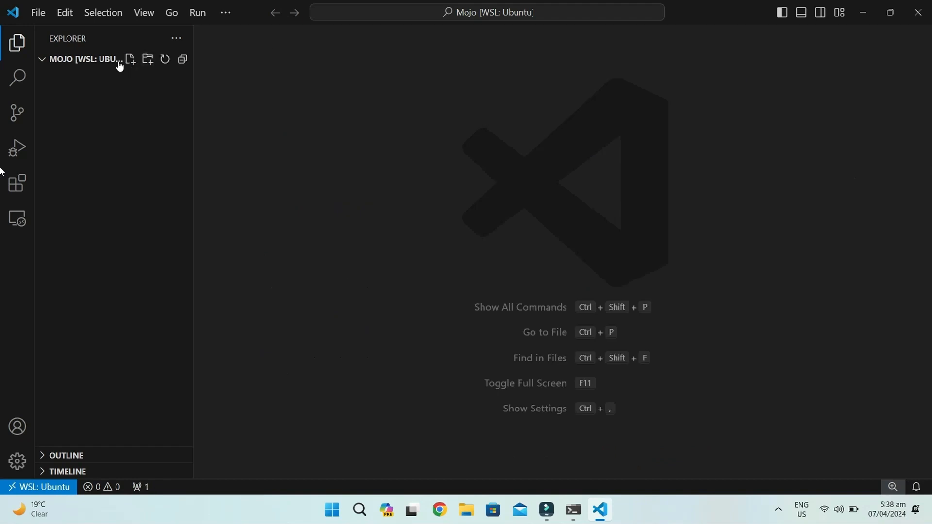
pyautogui.moveTo(129, 59)
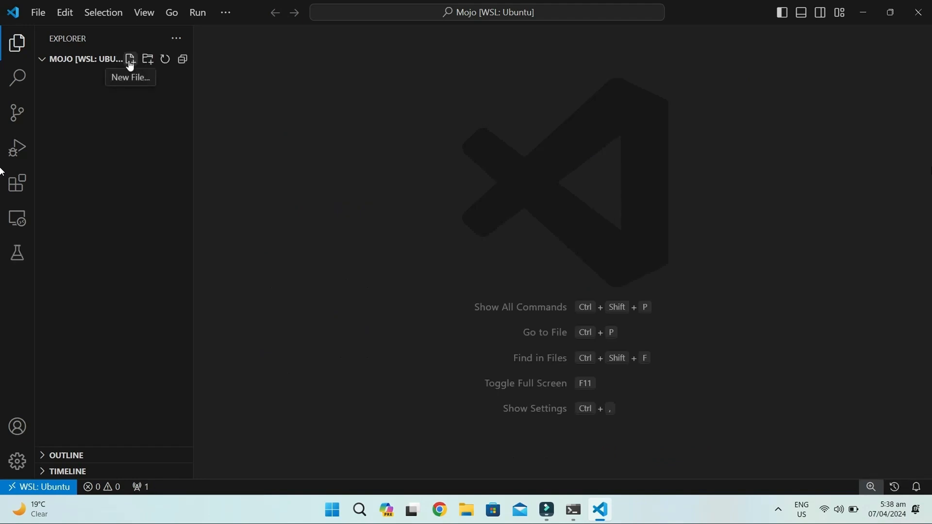
pyautogui.write('stru')
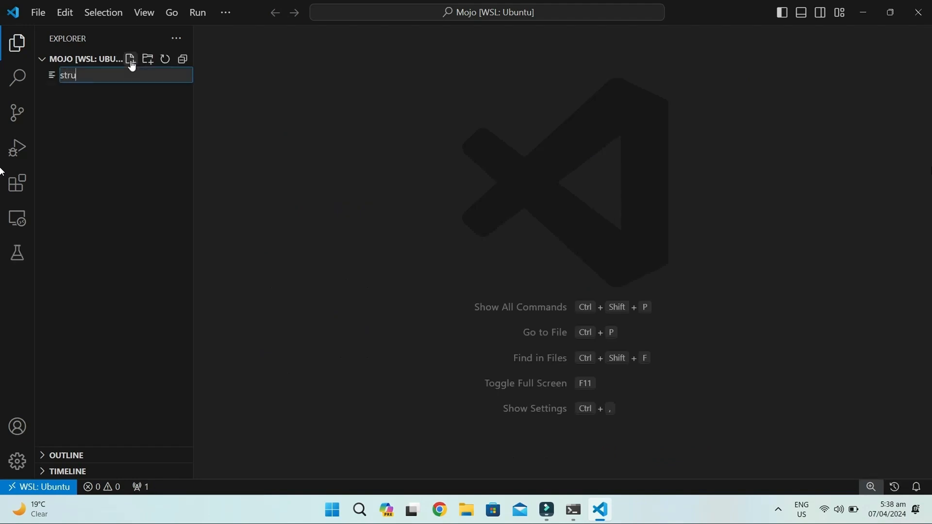
pyautogui.write('ct.mojo')
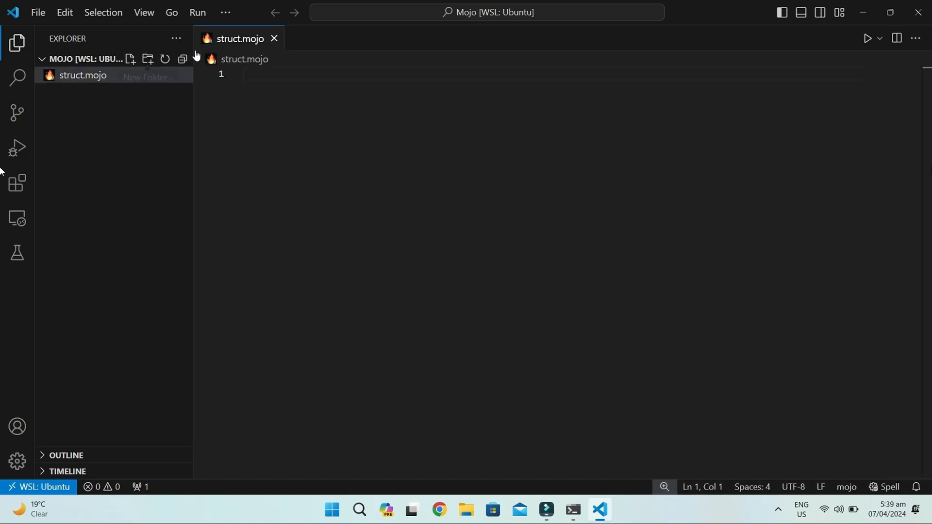
# Hide the Explorer and declare struct MyPair in struct.mojo.
pyautogui.click(17, 41)
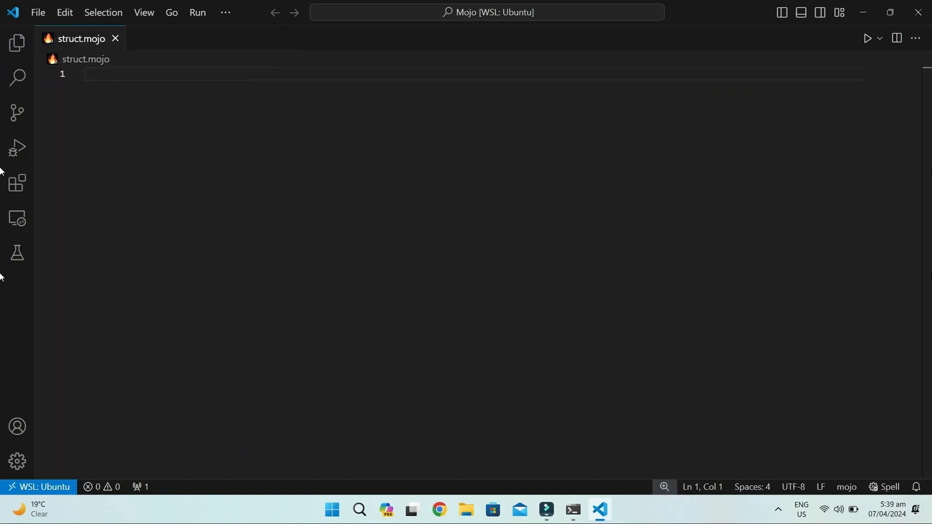
pyautogui.write('struct')
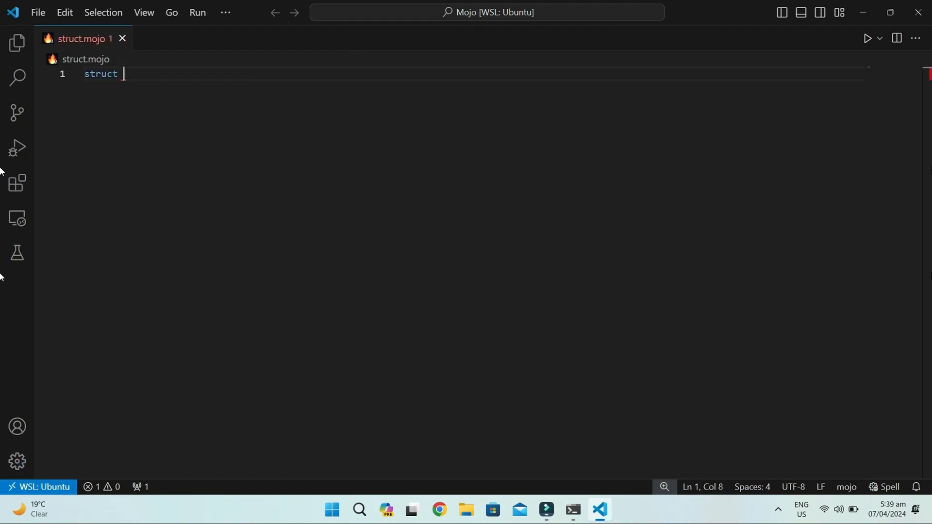
pyautogui.write('MyPai')
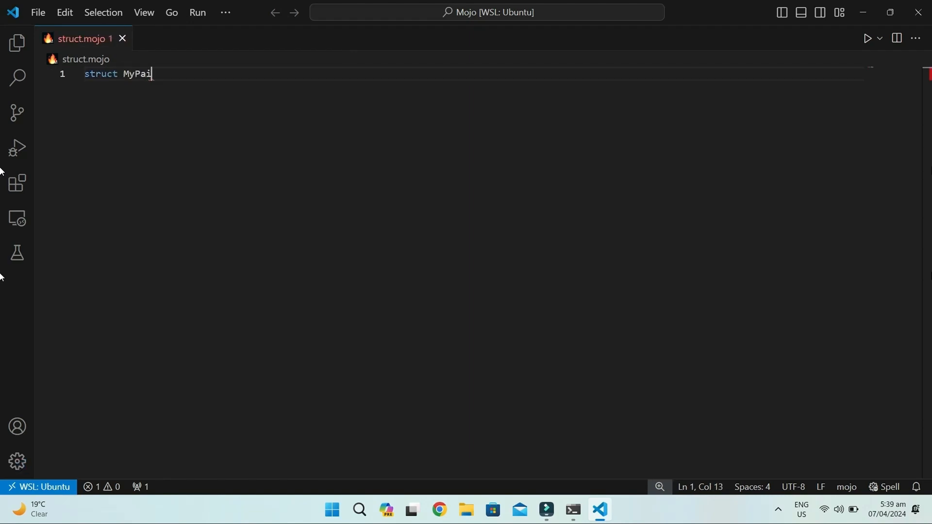
pyautogui.write('r')
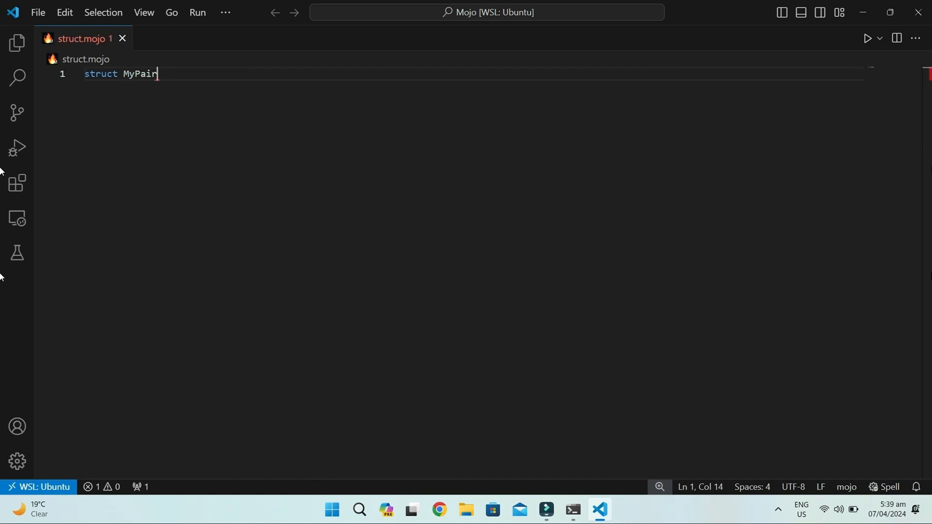
pyautogui.press('Return')
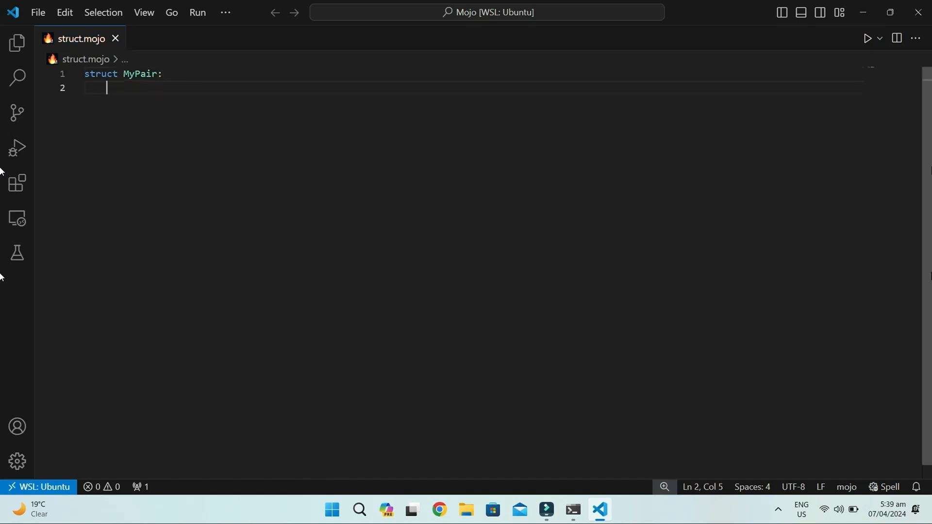
# Add the Int members var first:Int and var second:Int to MyPair.
pyautogui.write('var')
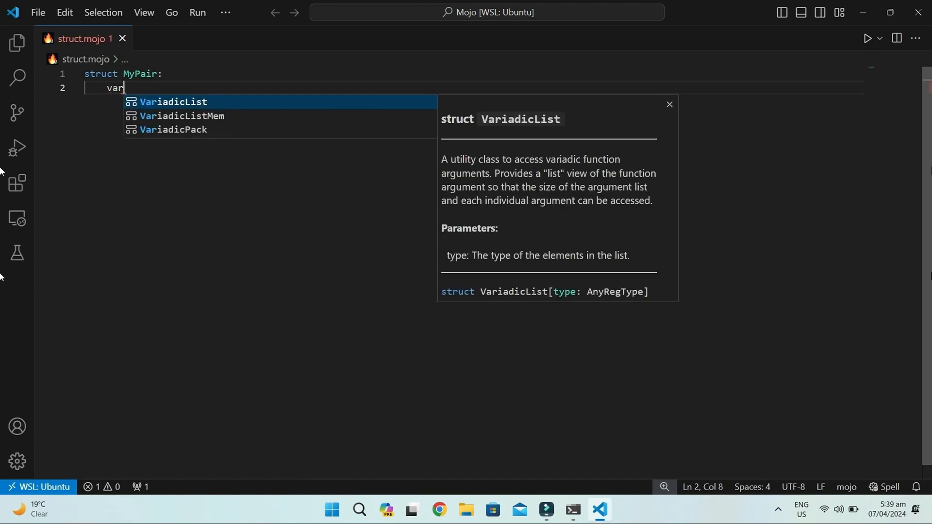
pyautogui.write('first')
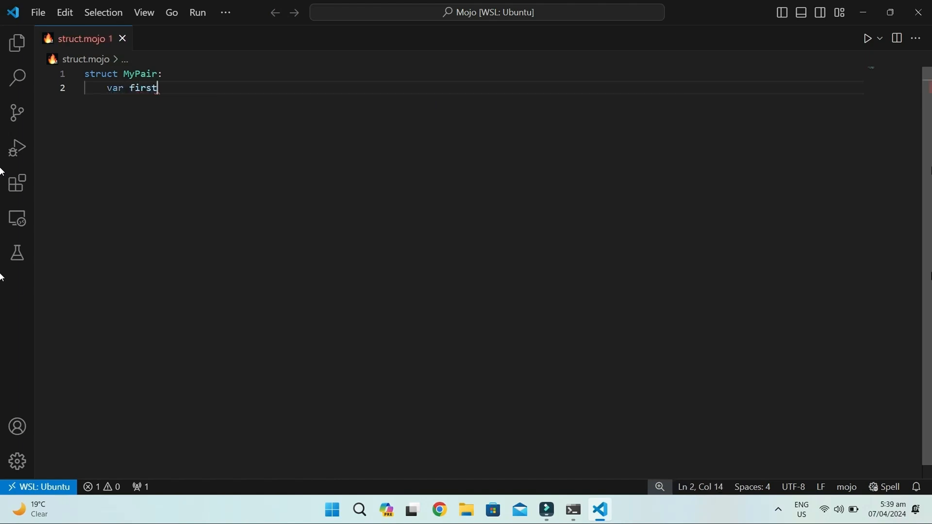
pyautogui.write(':Int')
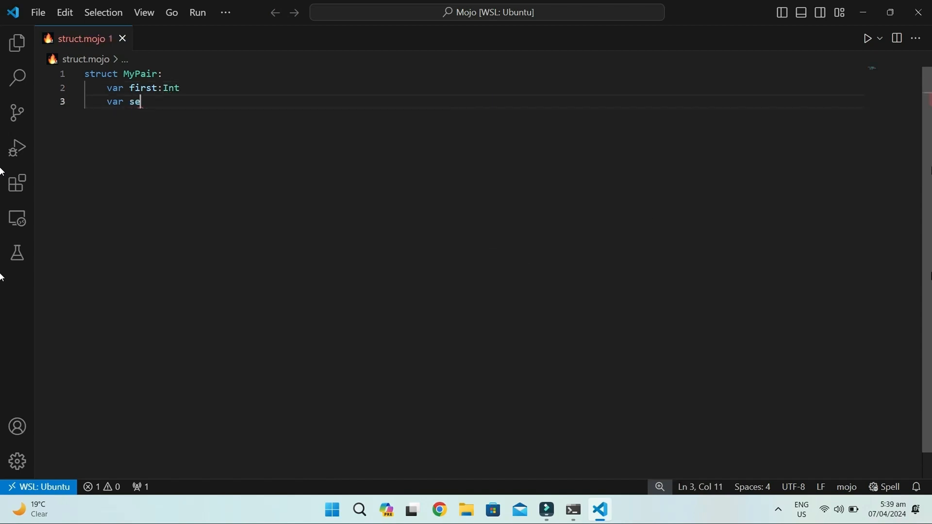
pyautogui.write('cond:')
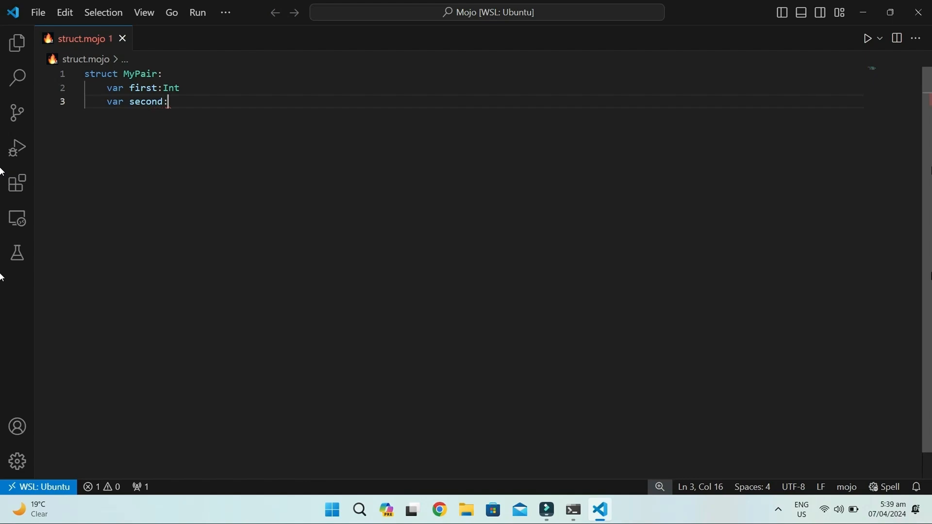
pyautogui.write('Int')
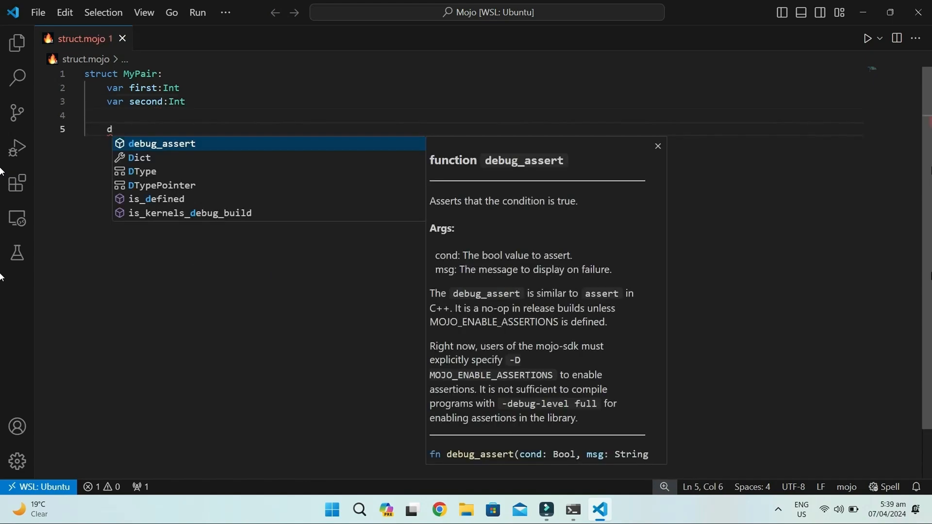
# Write the __init__ signature taking inout self, first:Int, second:Int.
pyautogui.write('ef __init__(')
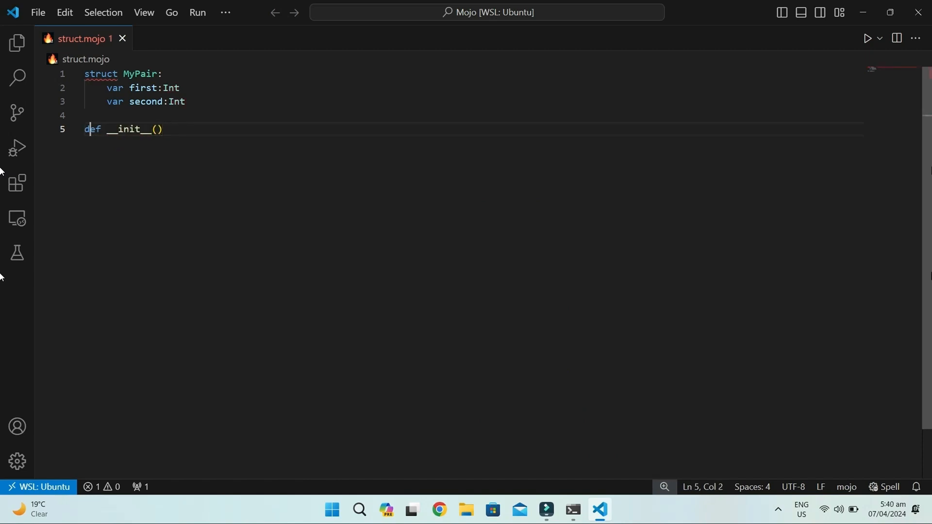
pyautogui.write('inout')
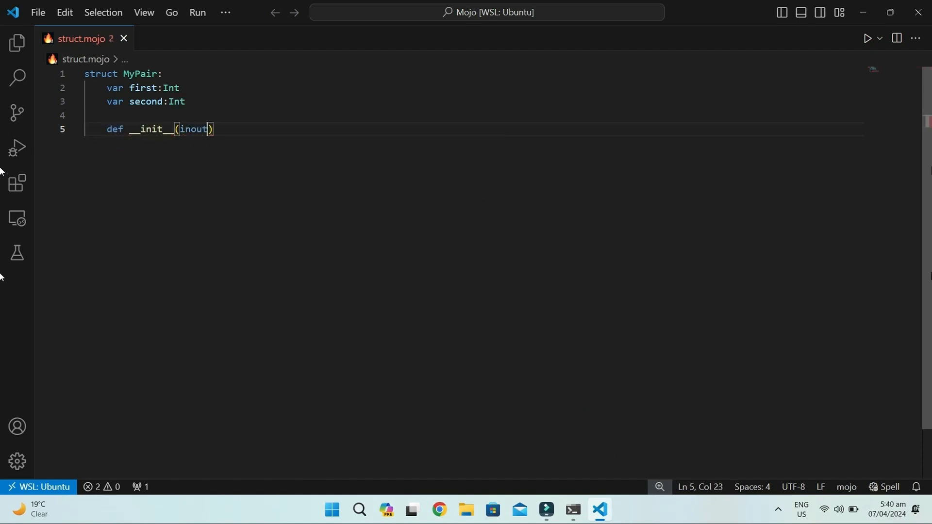
pyautogui.write('self, first')
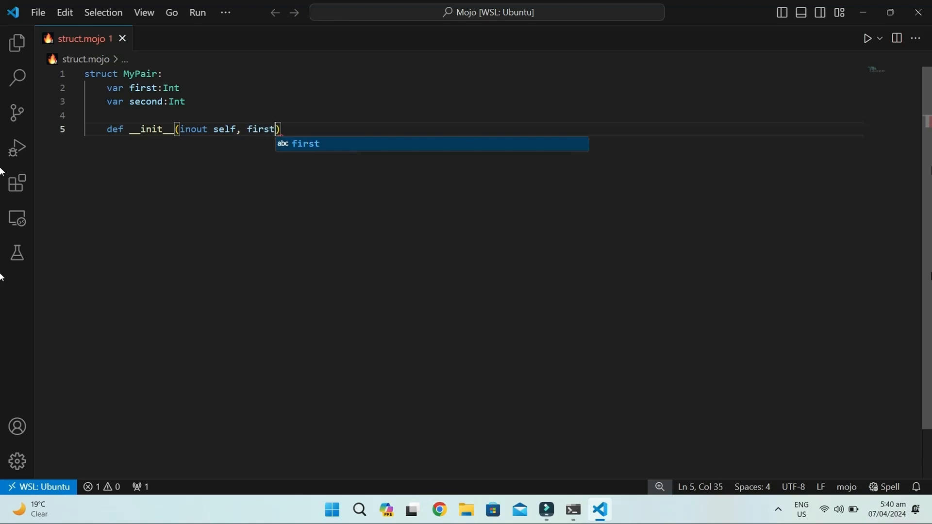
pyautogui.write(':Int')
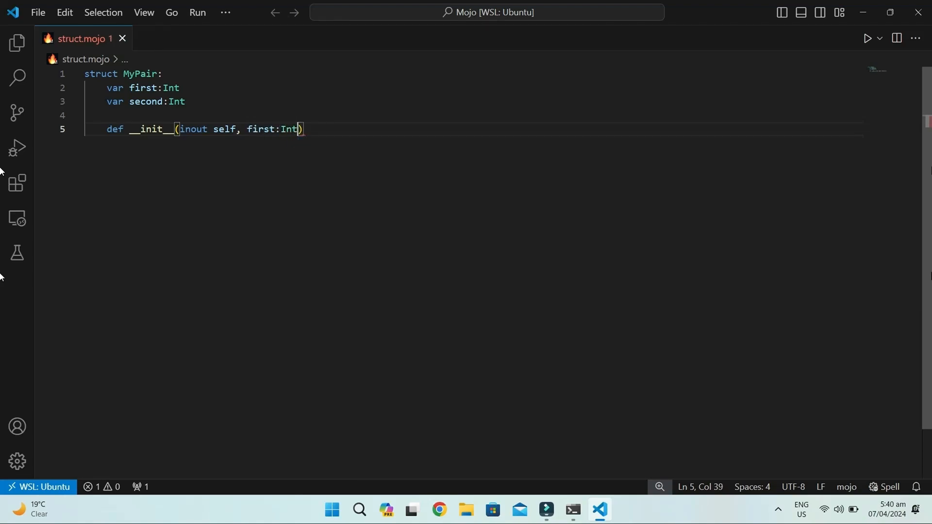
pyautogui.write(', second')
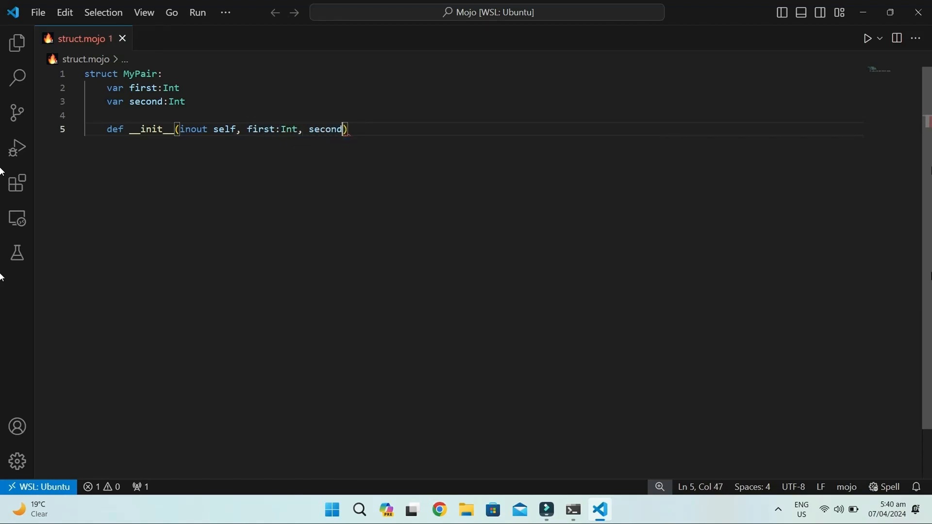
pyautogui.write(':Int')
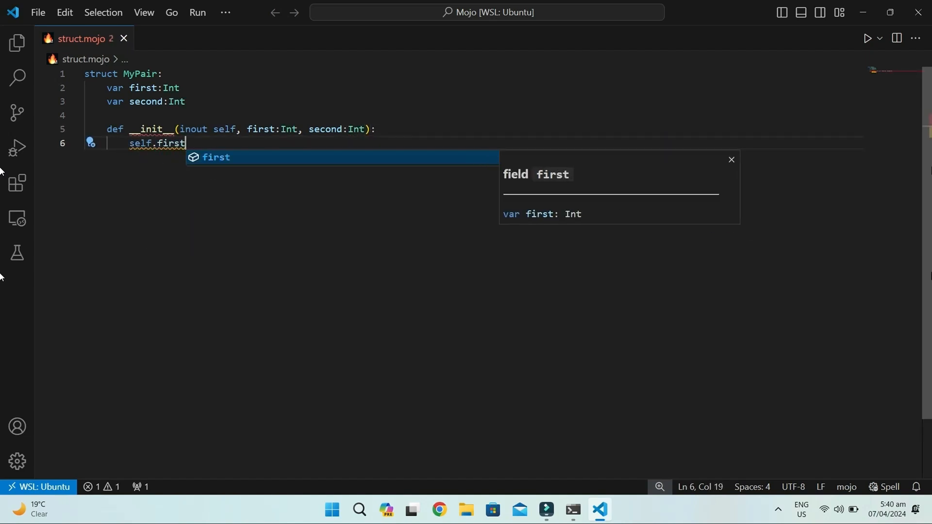
# Assign self.first=first and self.second=second inside __init__.
pyautogui.write('=first')
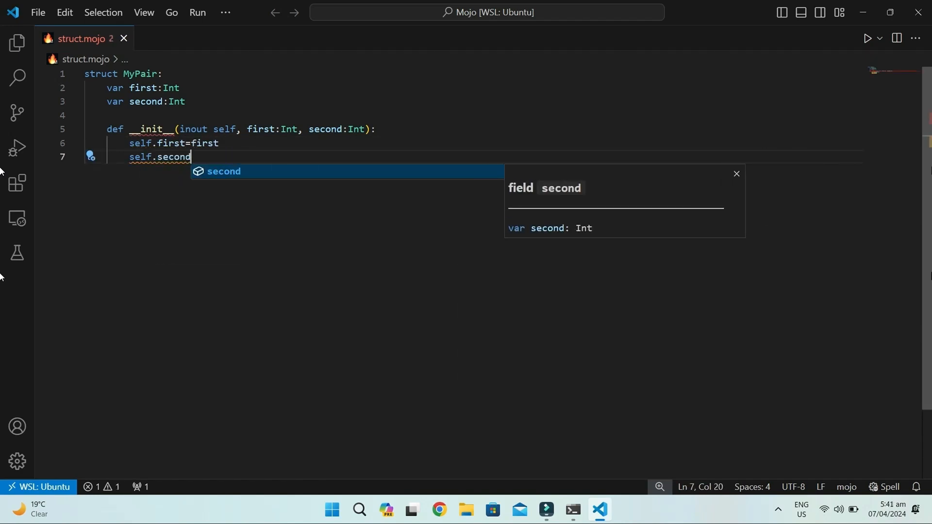
pyautogui.write('=second')
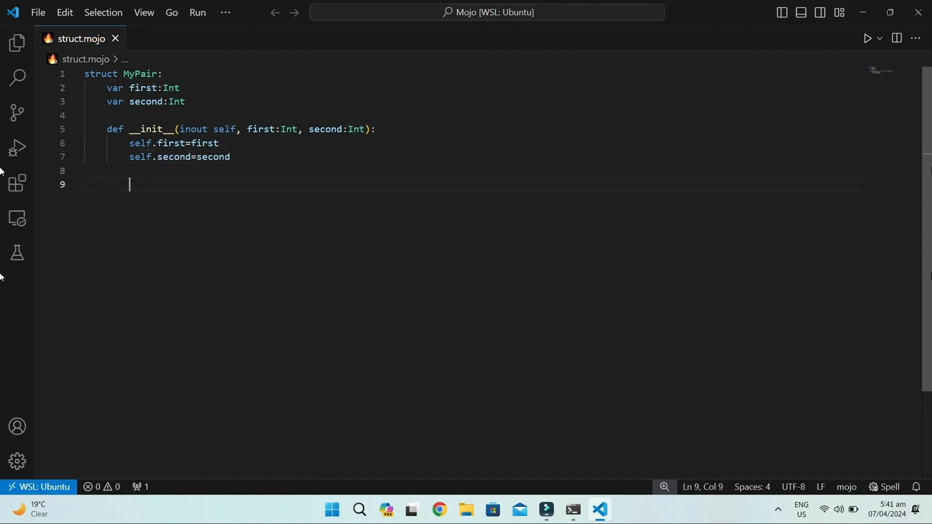
# Add get_sum(inout self) returning self.first + self.second.
pyautogui.write('def')
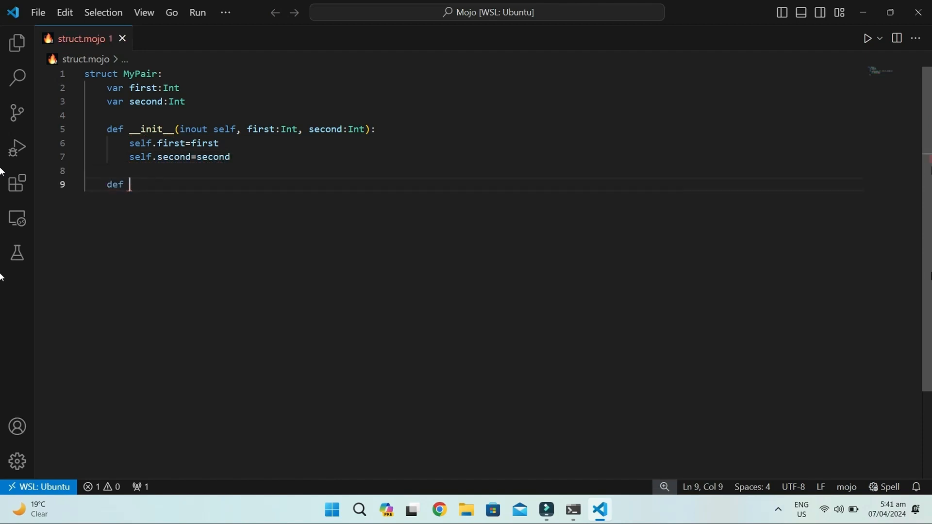
pyautogui.write('get_sum(')
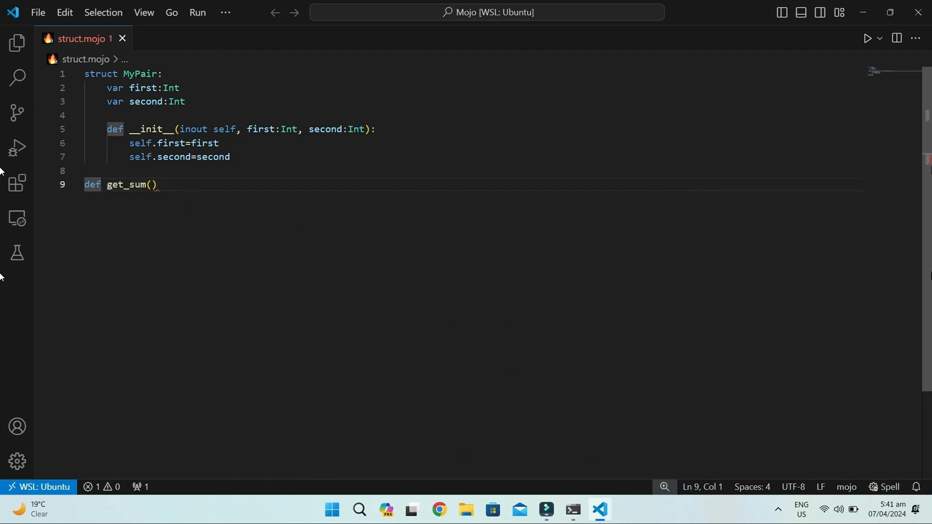
pyautogui.write('inout')
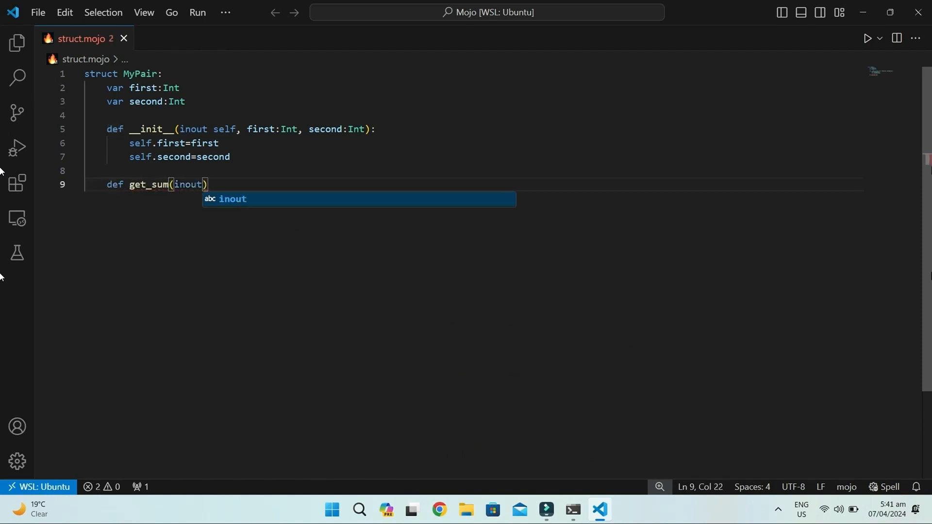
pyautogui.write('self):')
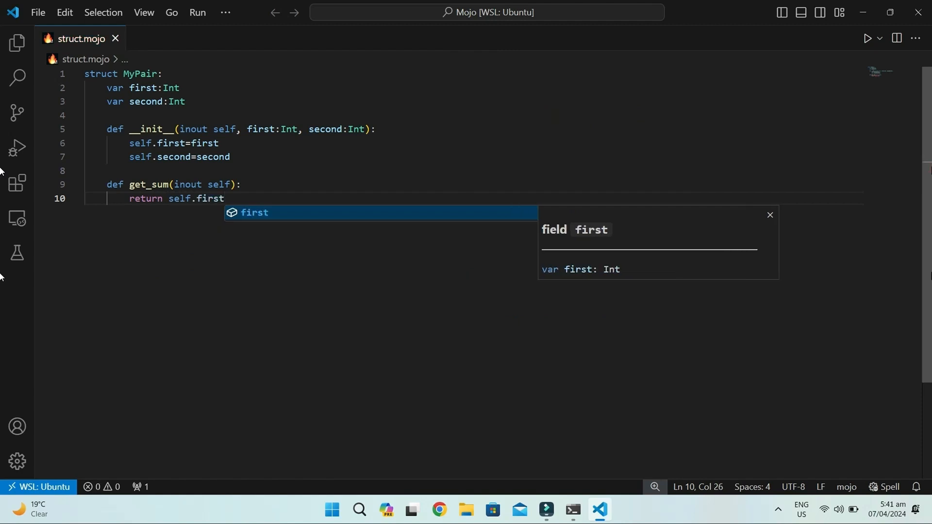
pyautogui.write('+ self.secon')
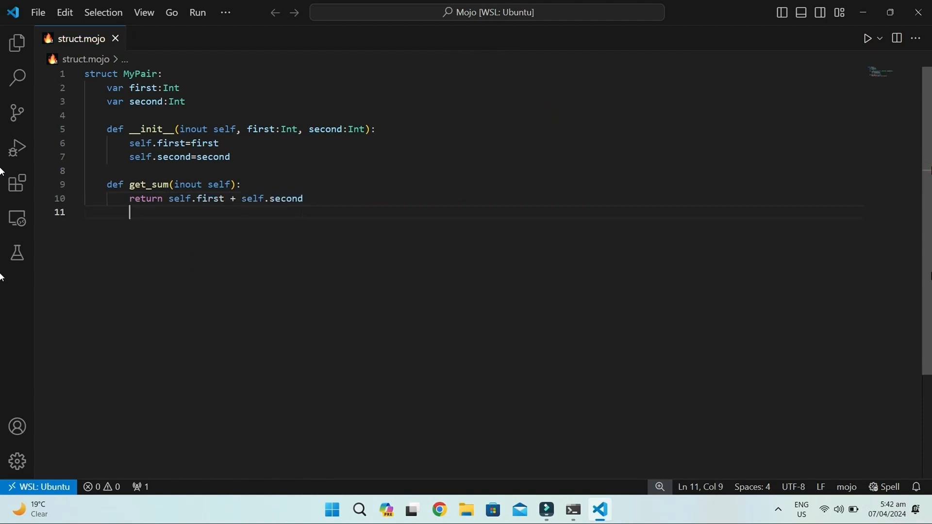
# Start def main() with var mine=MyPair(2,4).
pyautogui.write('d')
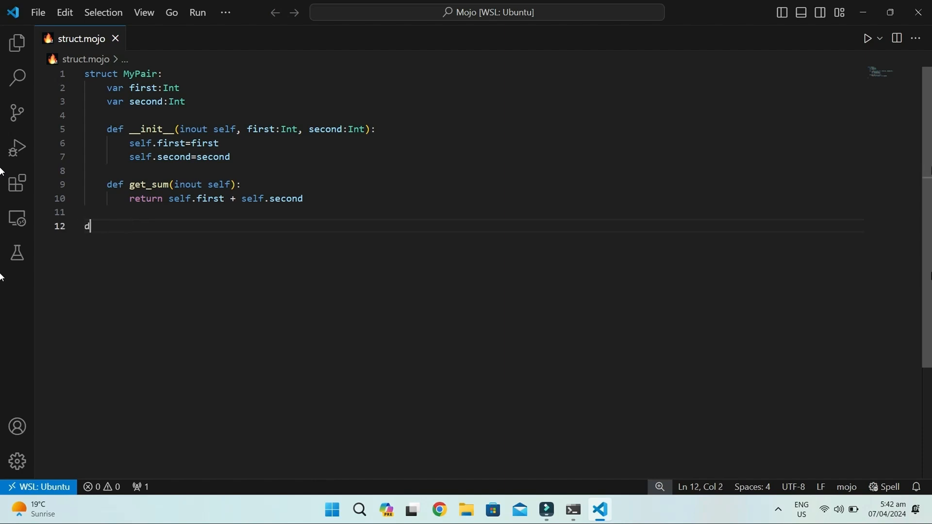
pyautogui.write('ef main():')
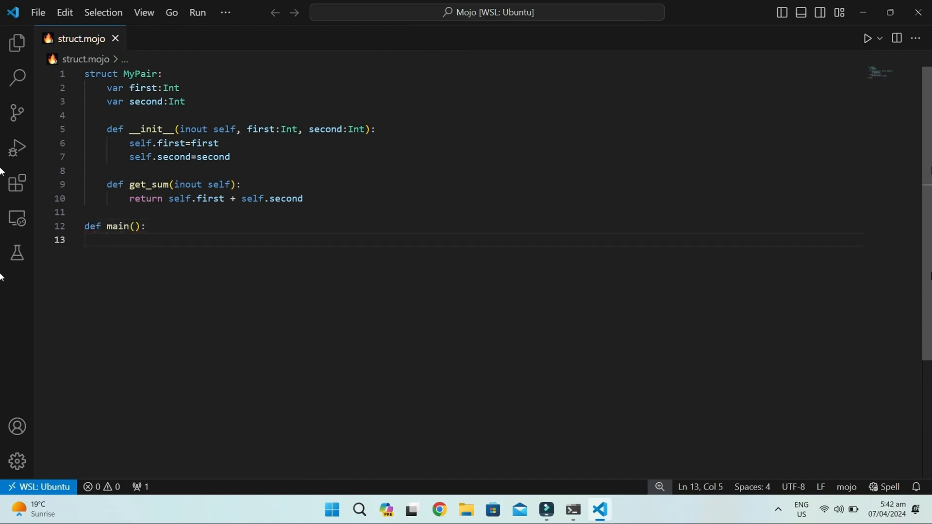
pyautogui.write('var mine=')
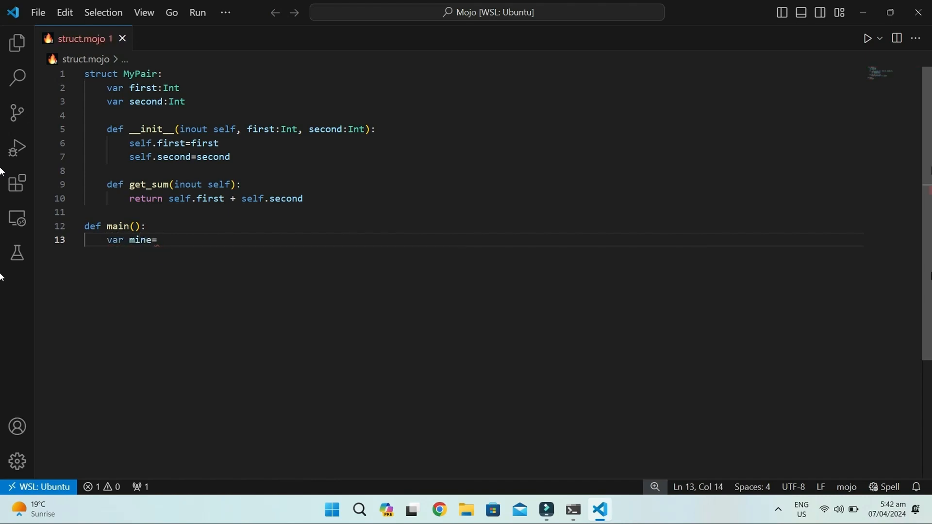
pyautogui.write('MyPair()')
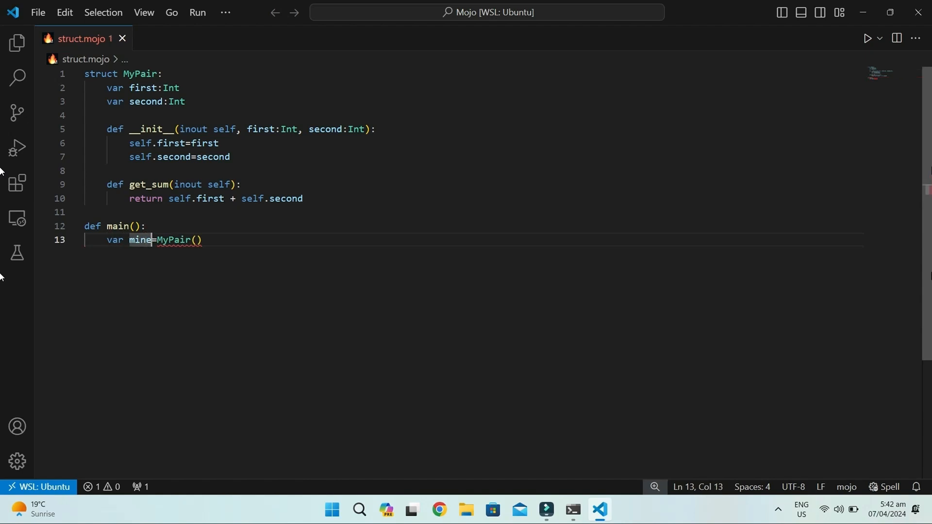
pyautogui.write('2,4')
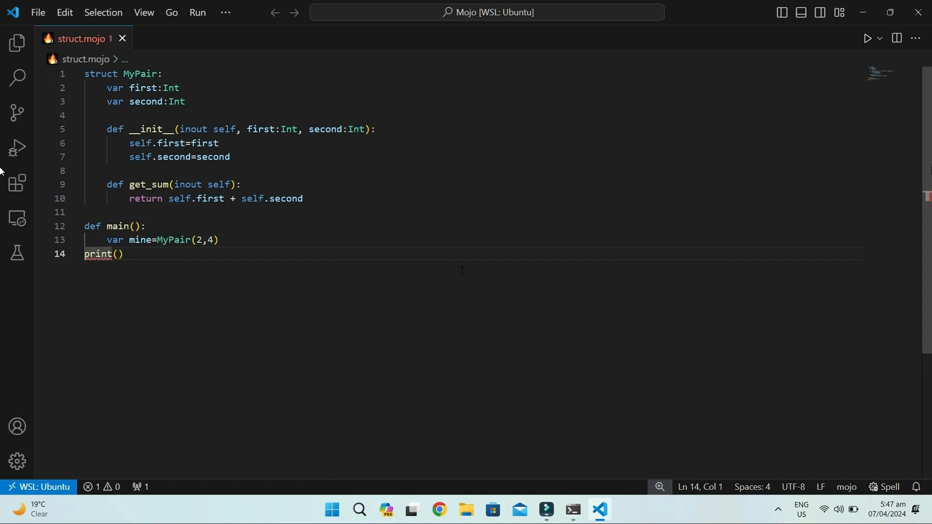
# Print label lines for the first and second members followed by mine.first and mine.second.
pyautogui.write('"This is the first member')
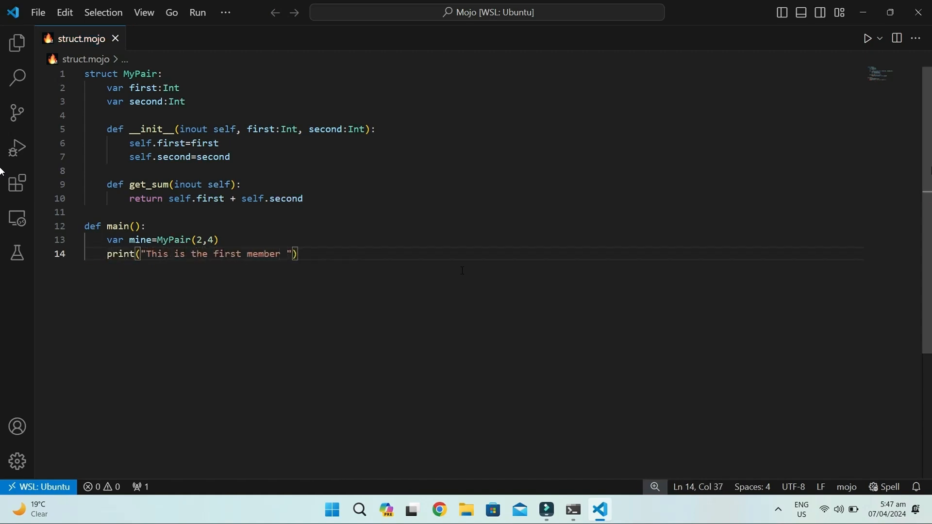
pyautogui.write('of pair')
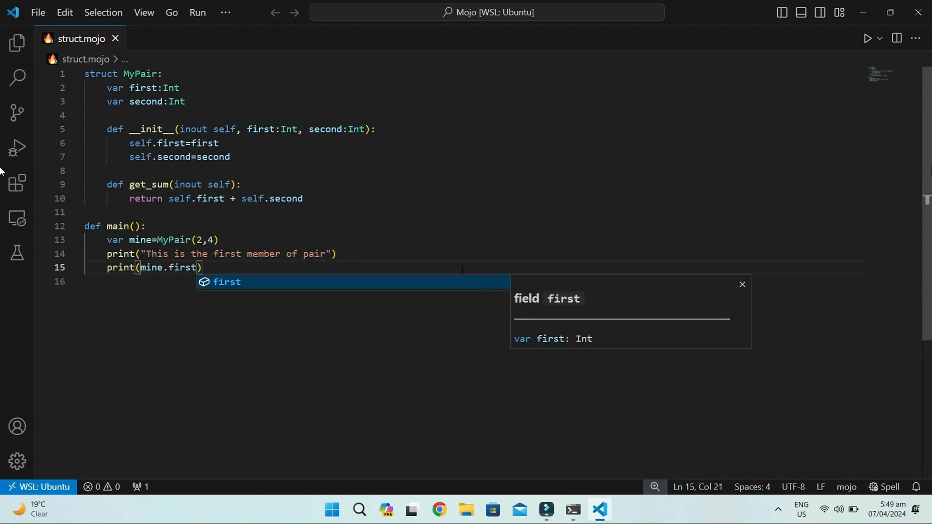
pyautogui.write('print')
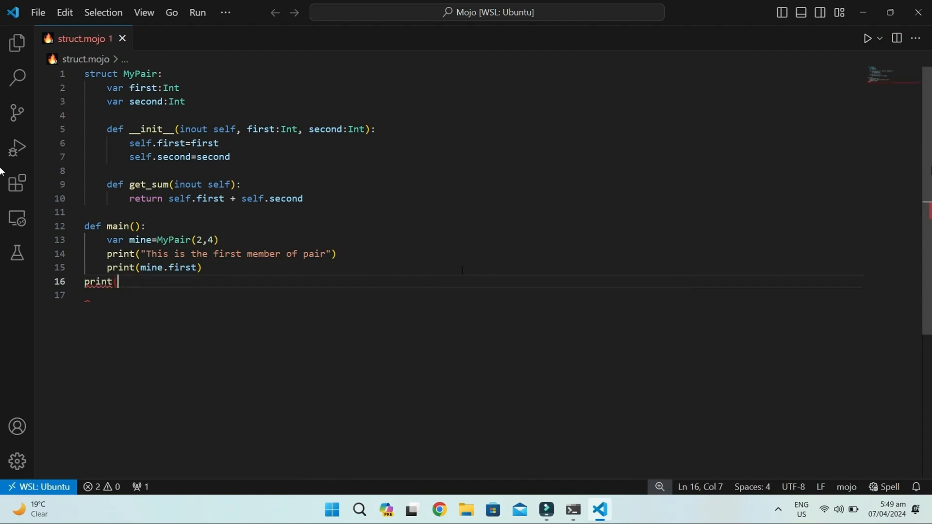
pyautogui.write('("")')
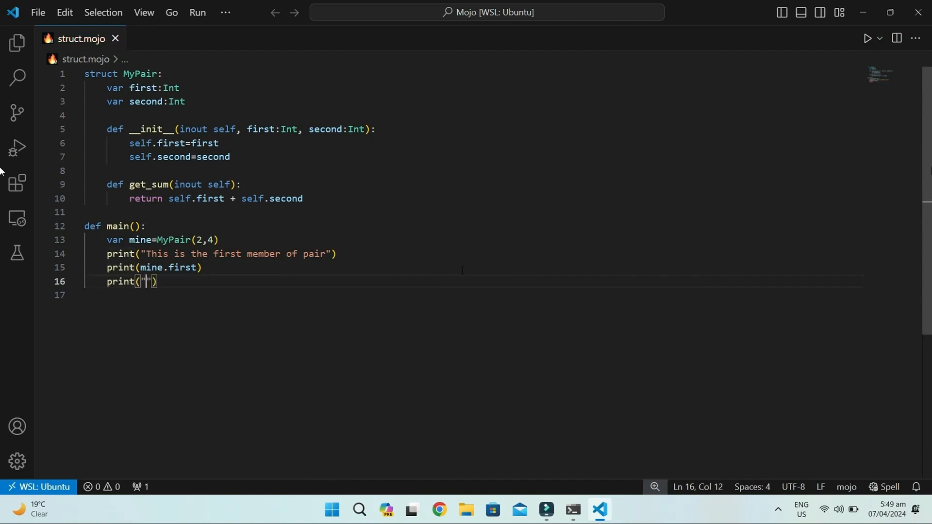
pyautogui.write('This is the second m')
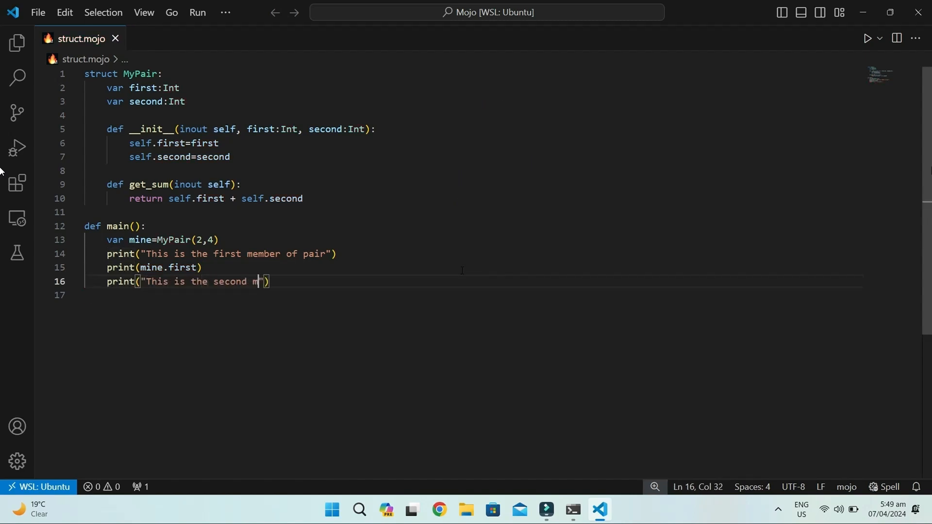
pyautogui.write('ember of pa')
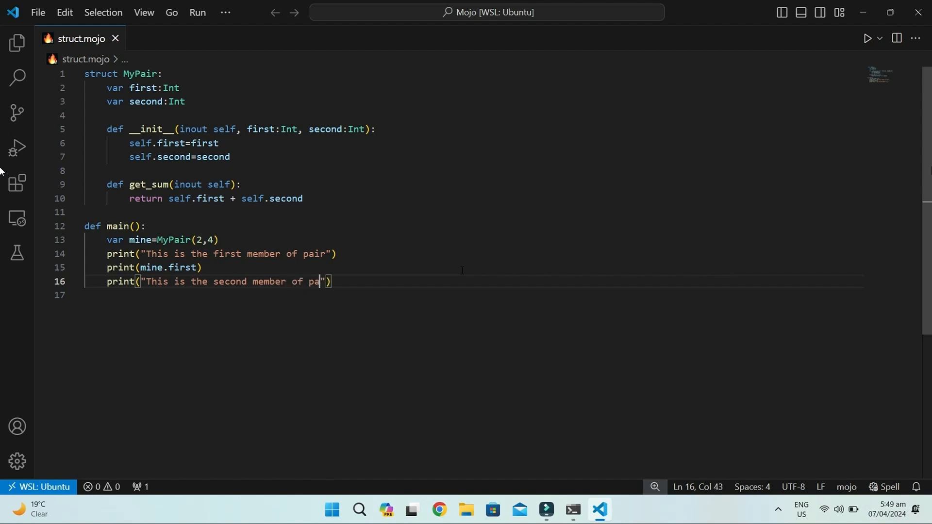
pyautogui.write('print(')
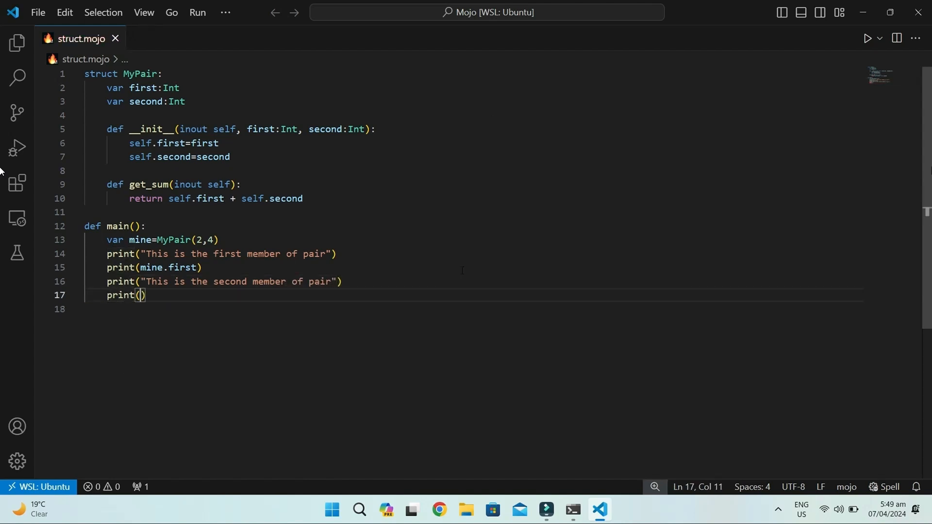
pyautogui.write('mine.second')
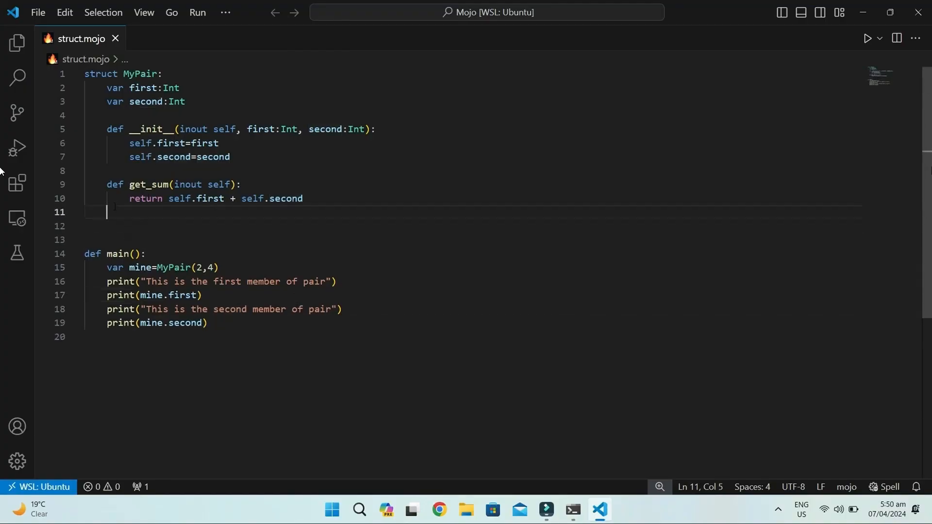
pyautogui.write('@staticmethod')
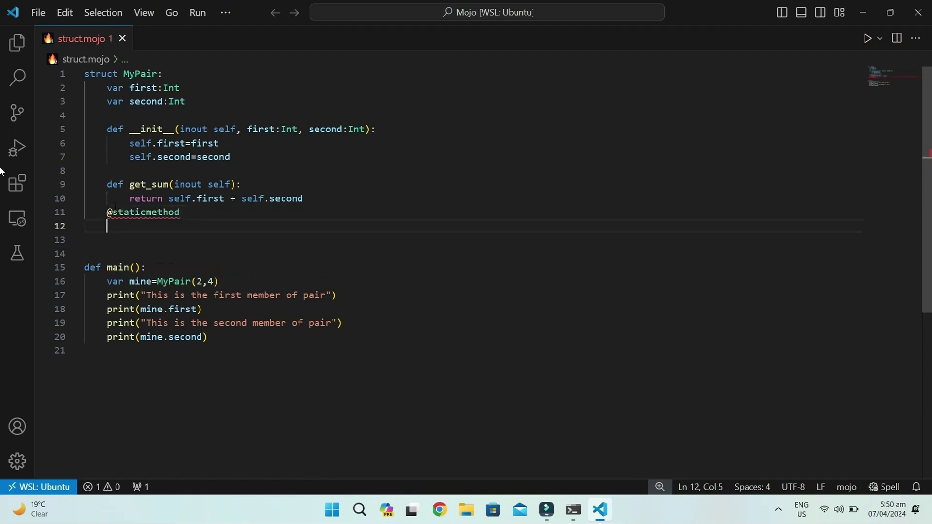
pyautogui.write('def message():')
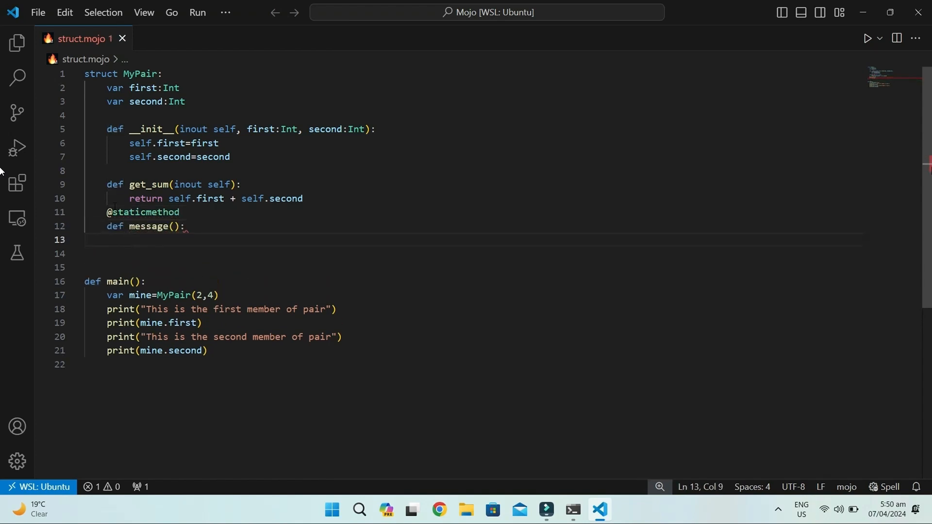
pyautogui.write('return "This is the static method"')
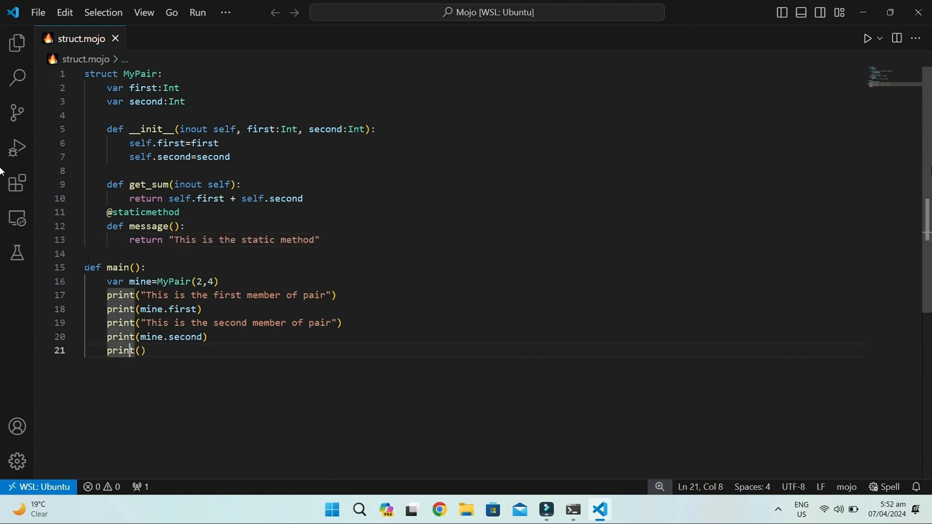
pyautogui.write('MyPair.')
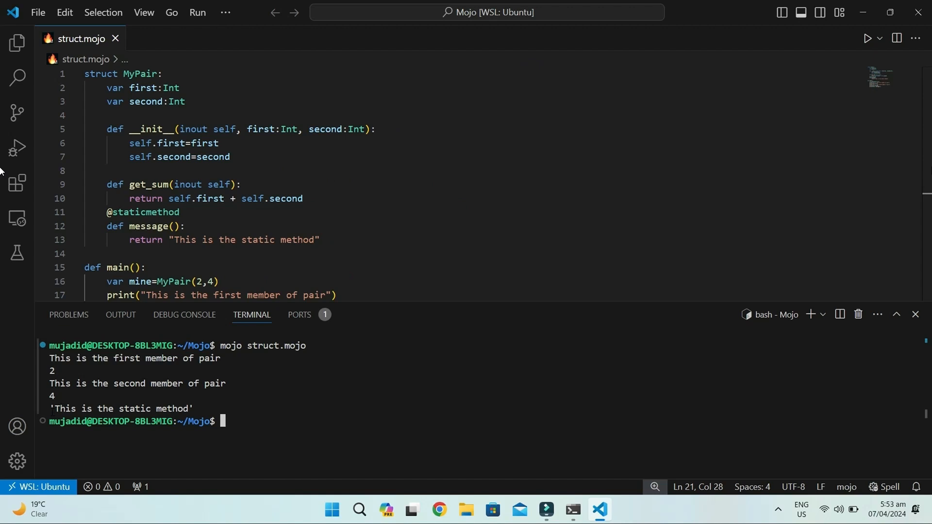
# Select the static method line in the terminal output of struct.mojo.
pyautogui.doubleClick(123, 409)
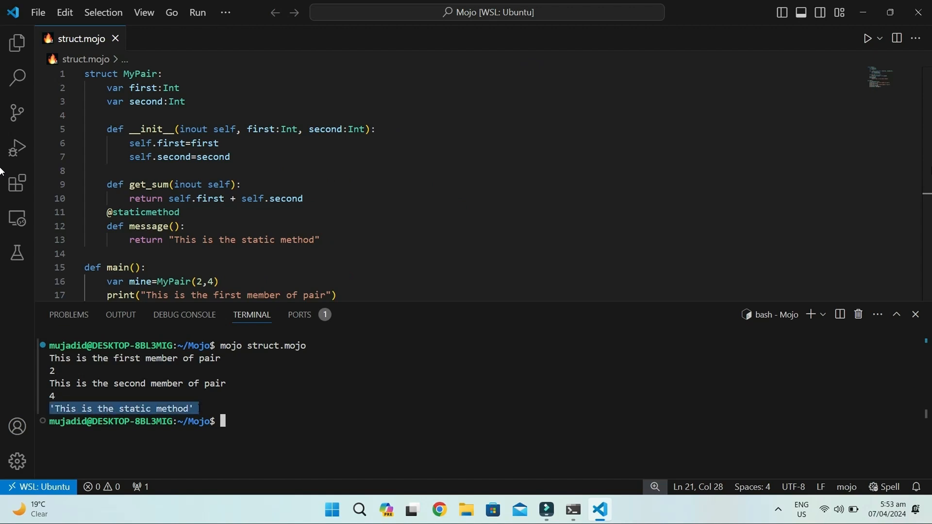